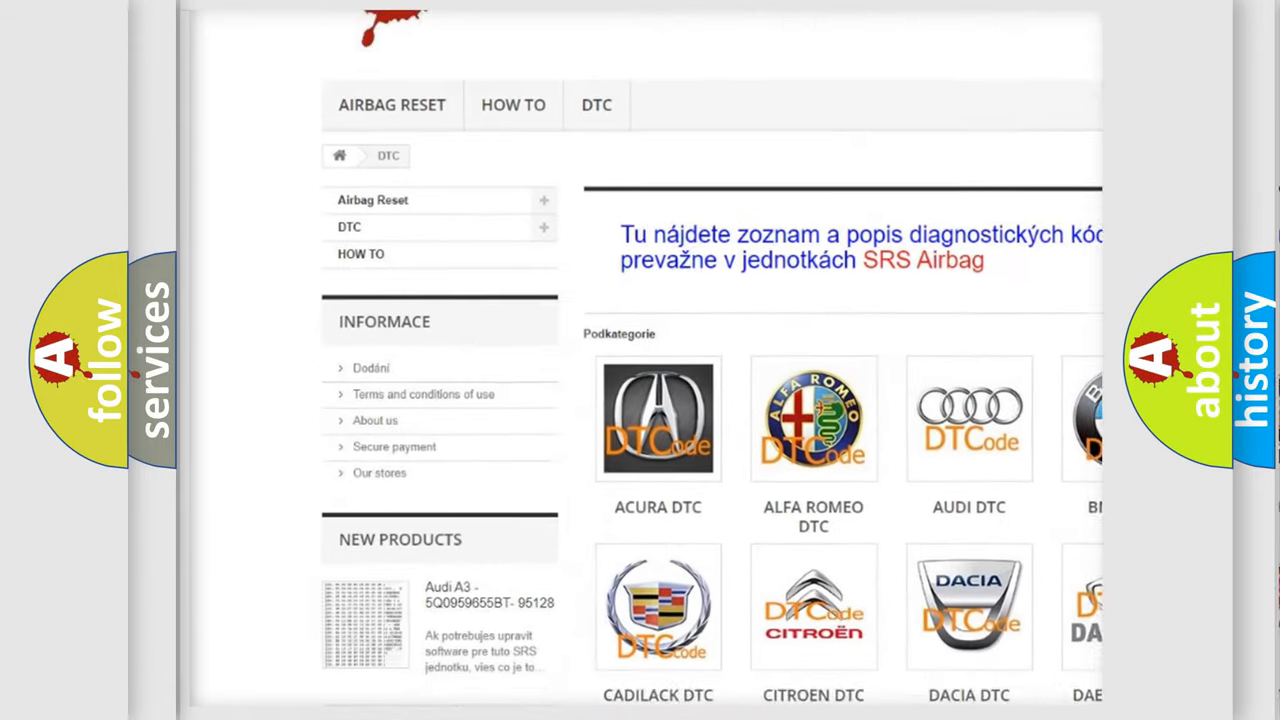
Step: Reveal the four B1277 causes: harness connection, signal circuit, power circuit, faulty Console Temp A actuator
scroll("down", 3)
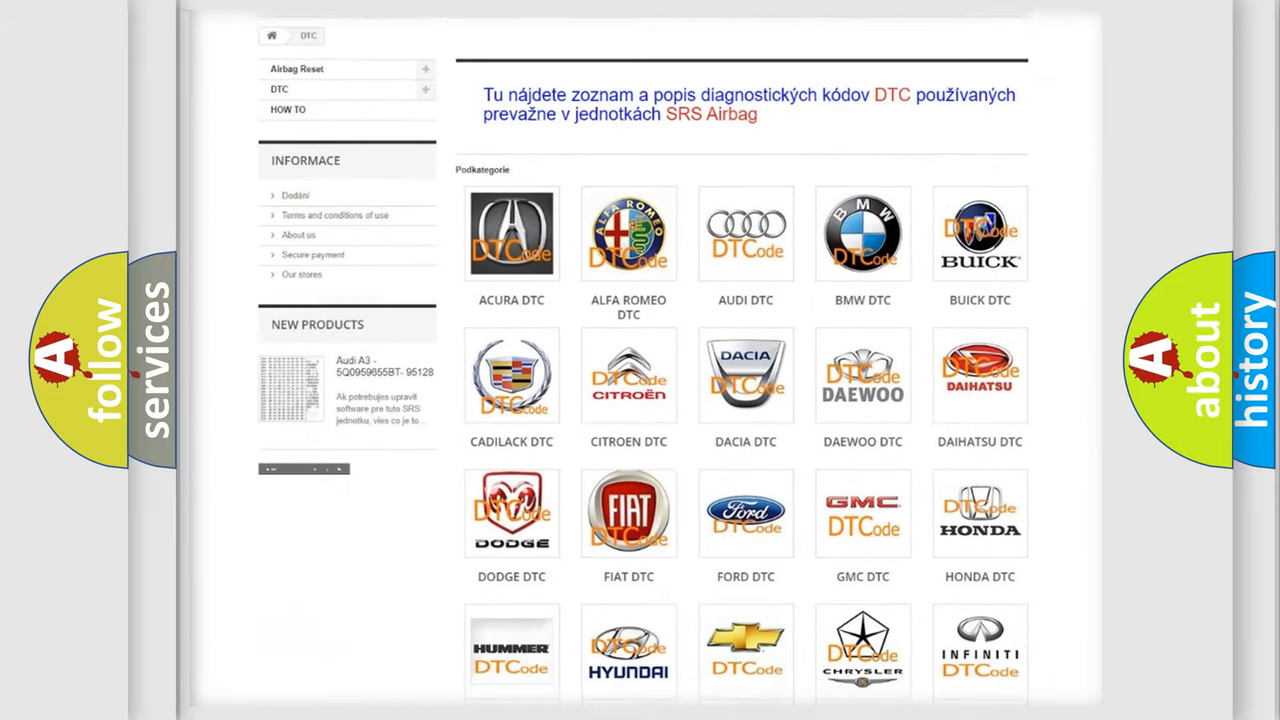
scroll("down", 3)
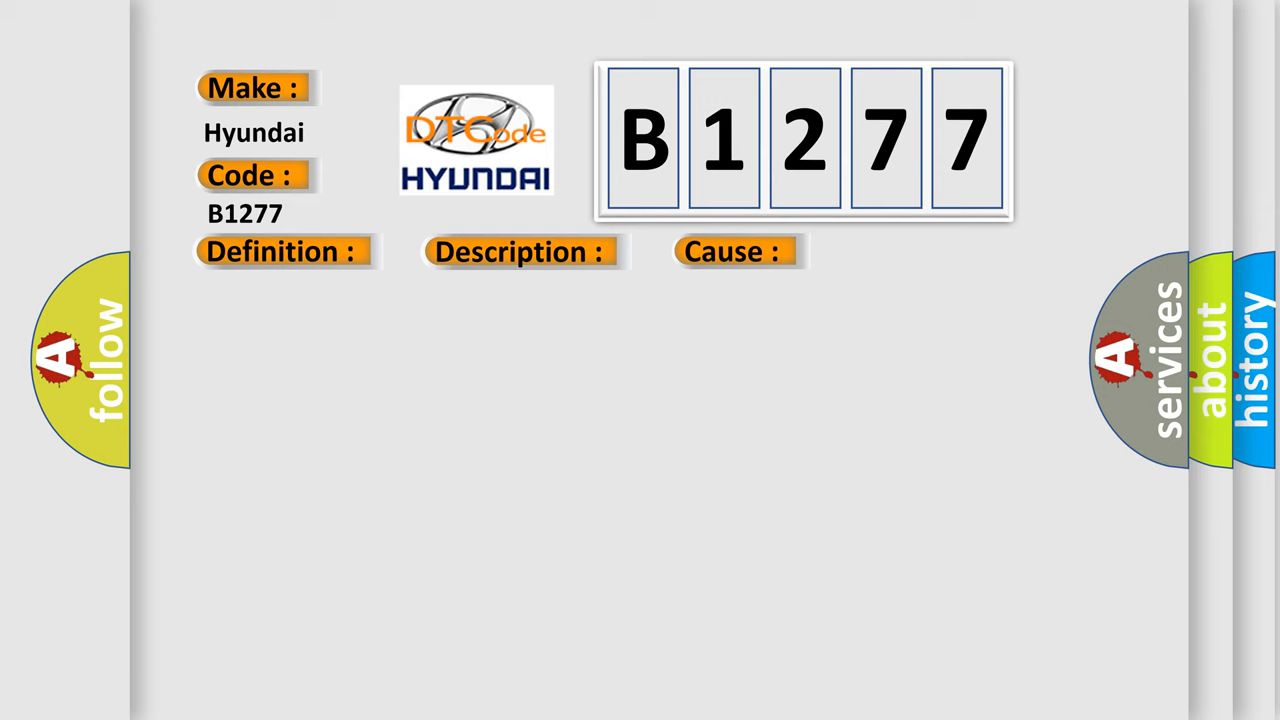
left_click(733, 251)
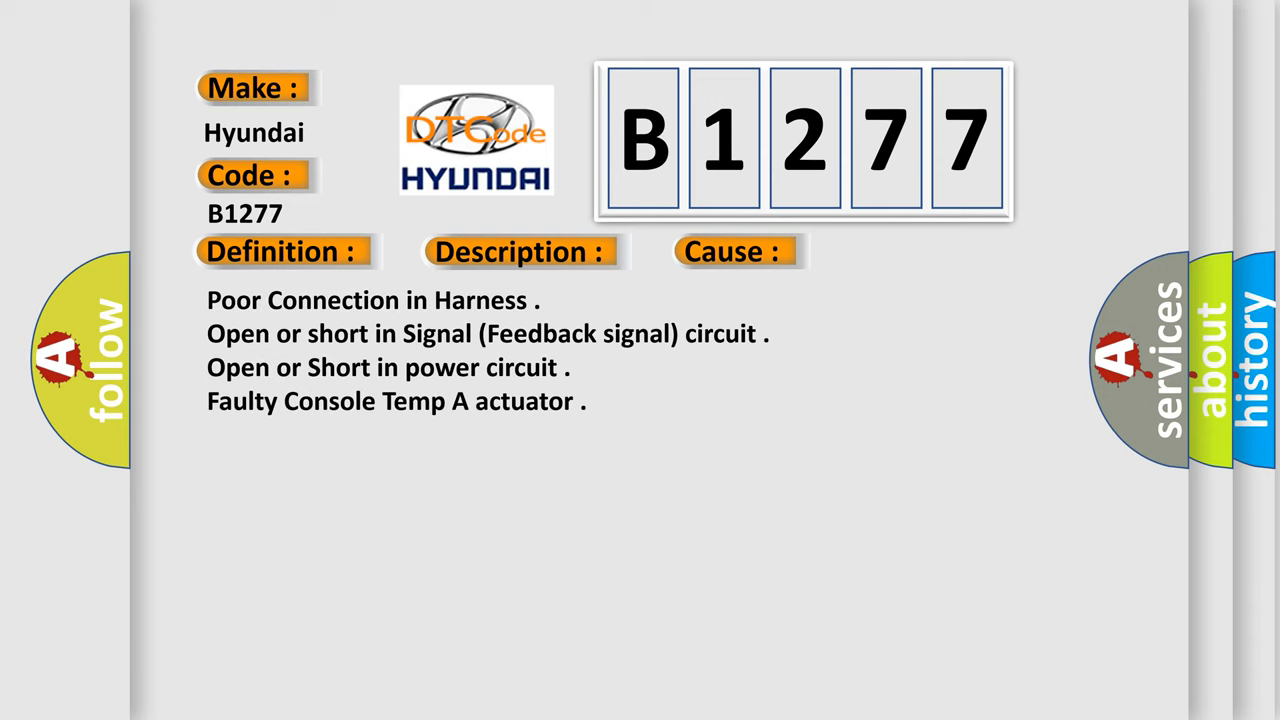